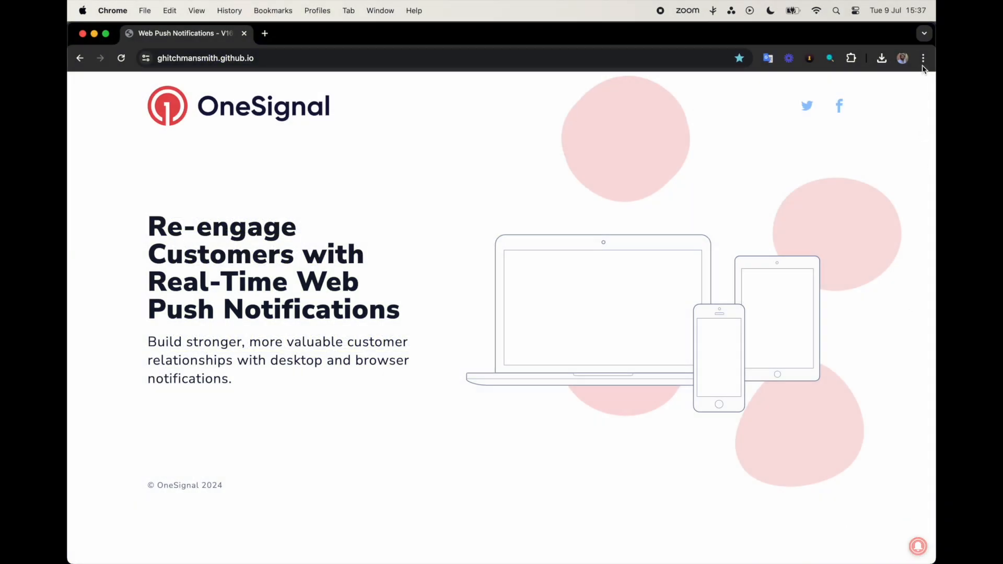
# Step: Reach Chrome's notification permission settings under Privacy and security > Site settings
pyautogui.click(922, 58)
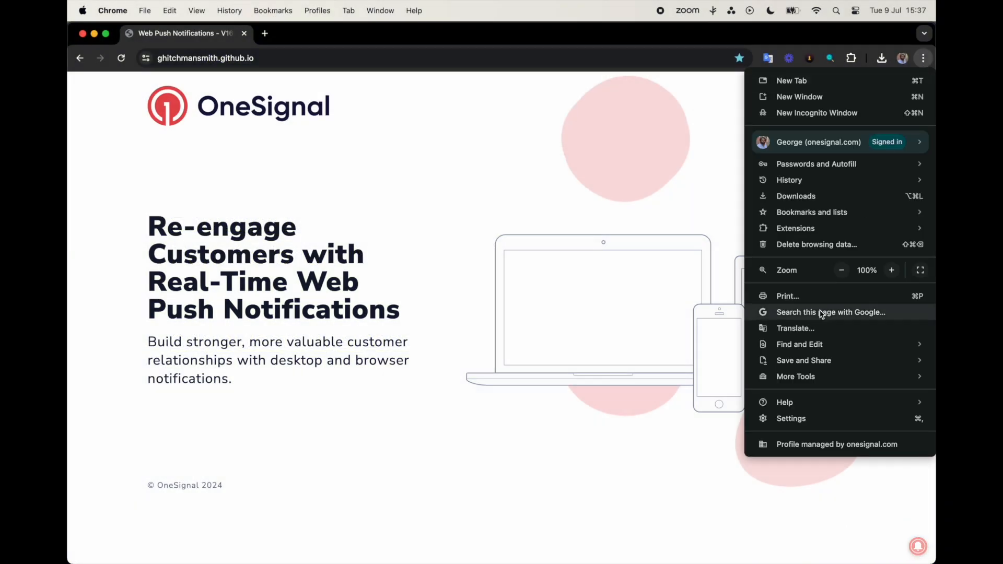
pyautogui.click(791, 418)
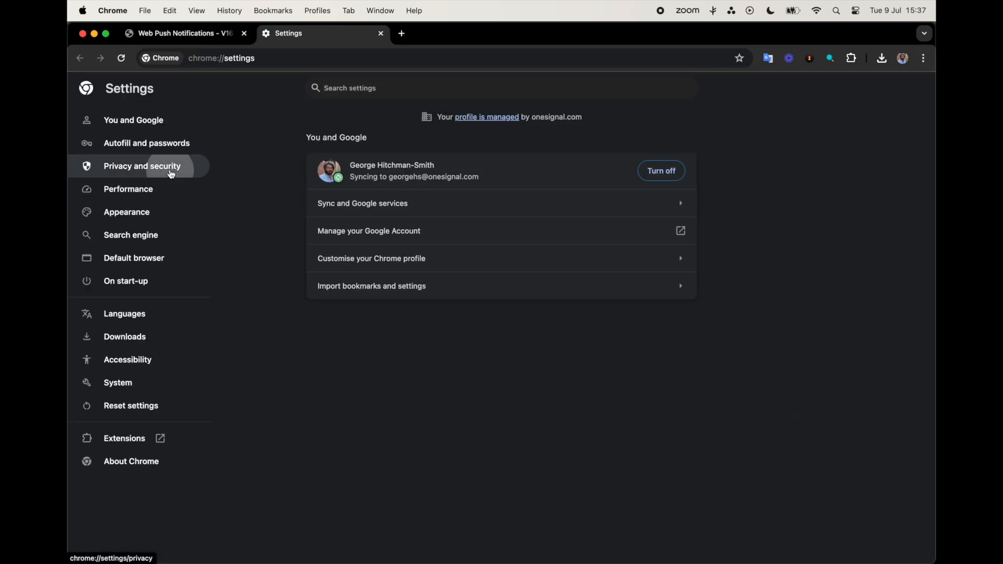
pyautogui.click(141, 166)
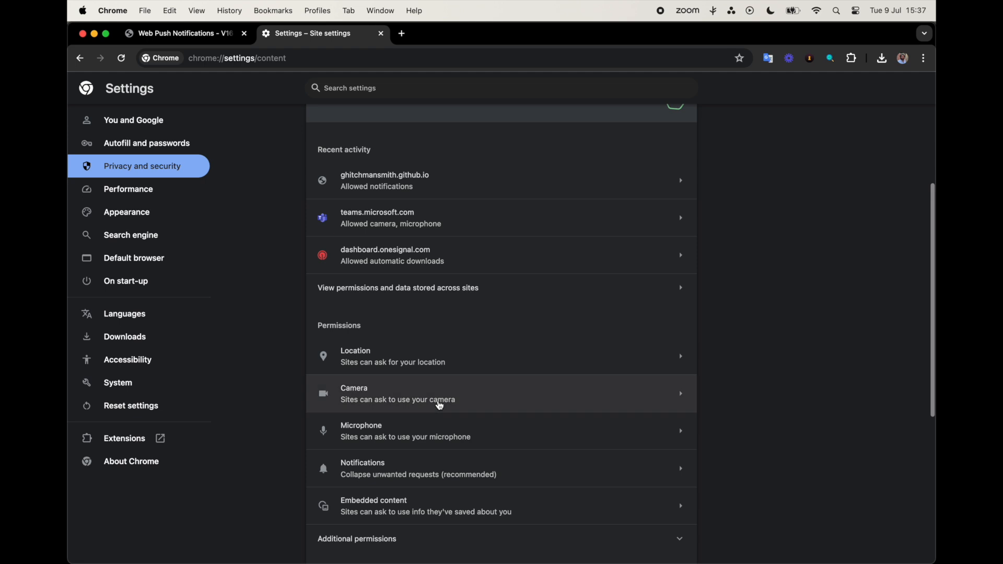
pyautogui.click(362, 468)
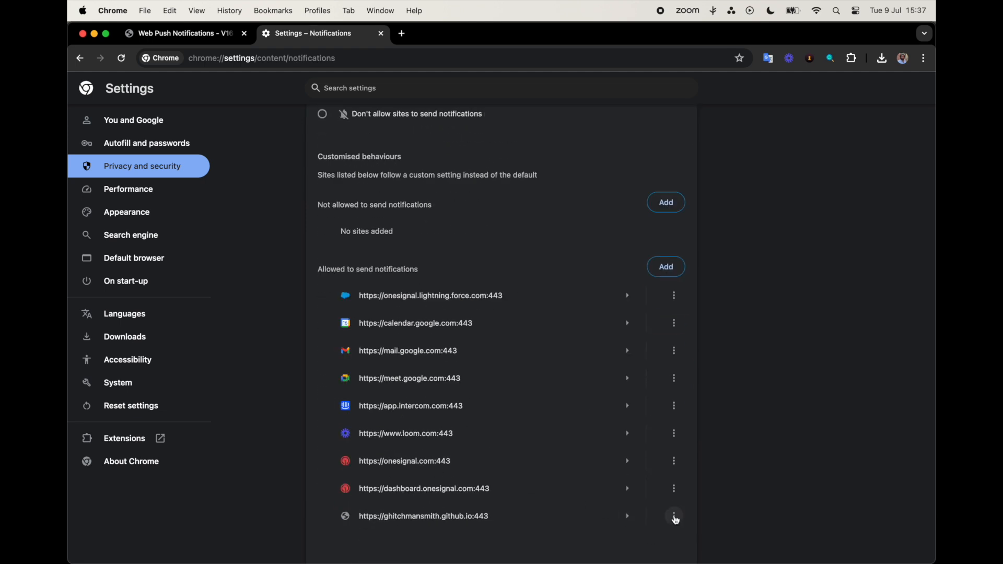
# Step: Remove the ghitchmansmith.github.io entry from allowed notification sites and return to the demo page
pyautogui.click(673, 516)
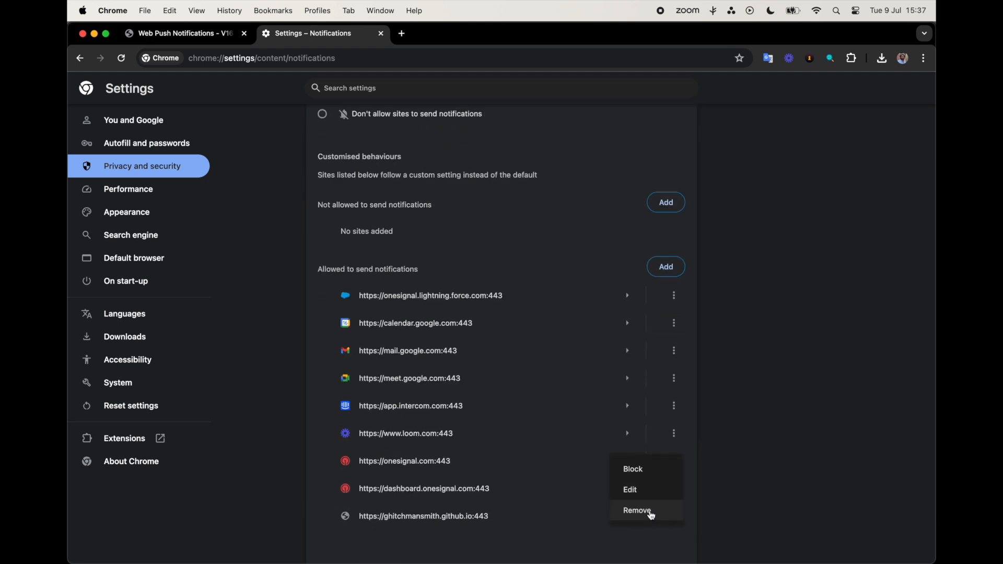
pyautogui.click(638, 510)
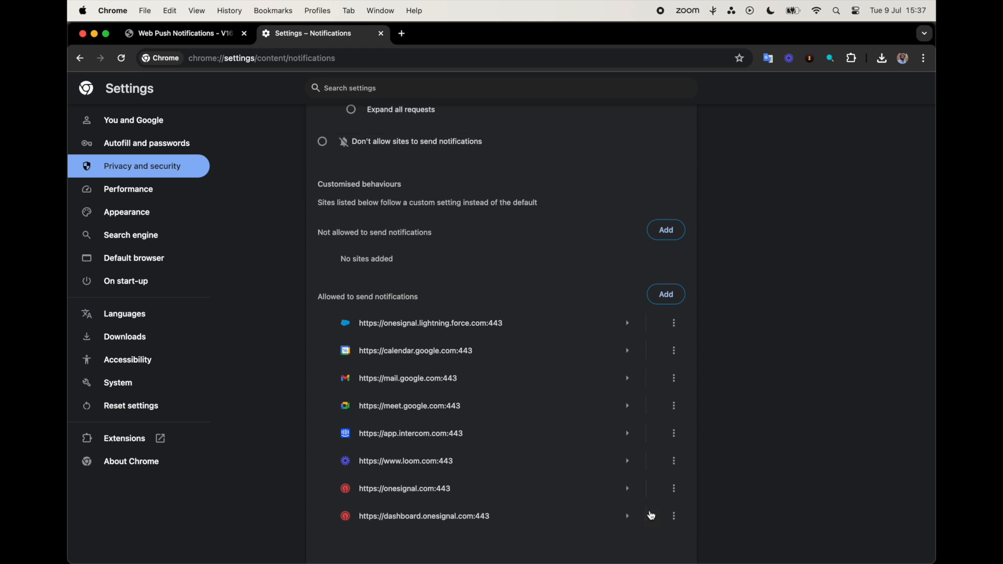
pyautogui.click(184, 32)
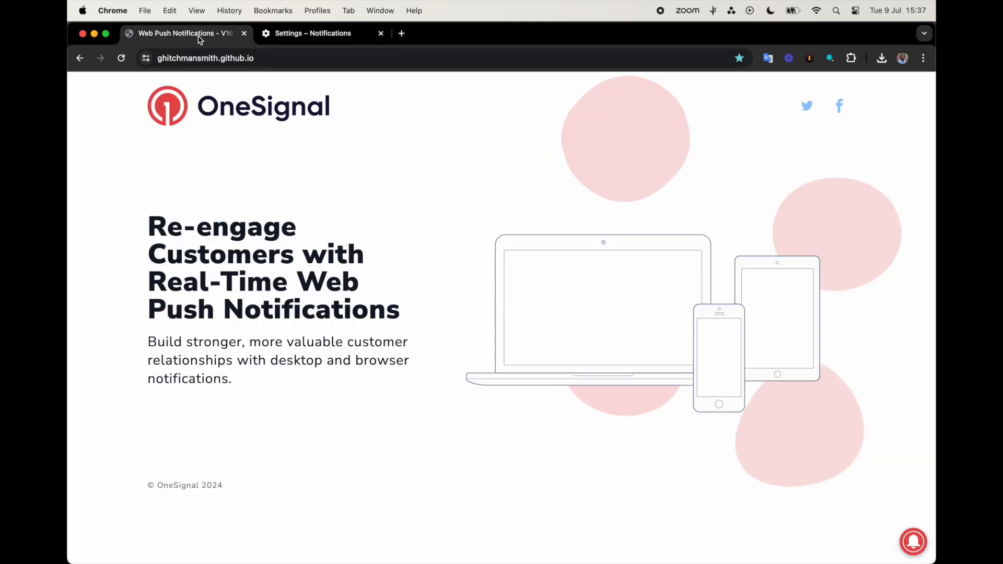
pyautogui.moveTo(511, 227)
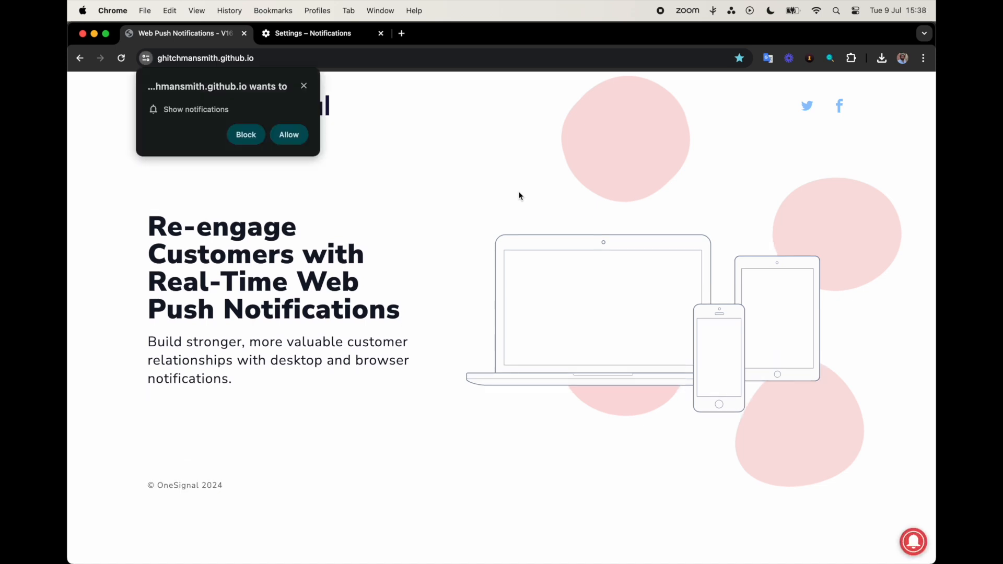
# Step: Dismiss the prompt, reset the demo site's notification permission via site info, and reload the page
pyautogui.click(288, 135)
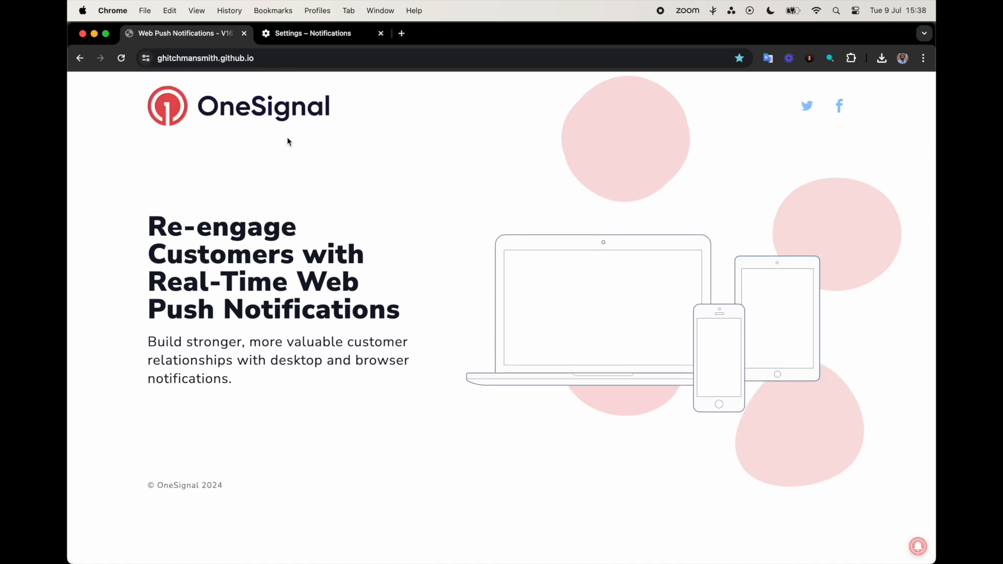
pyautogui.click(145, 59)
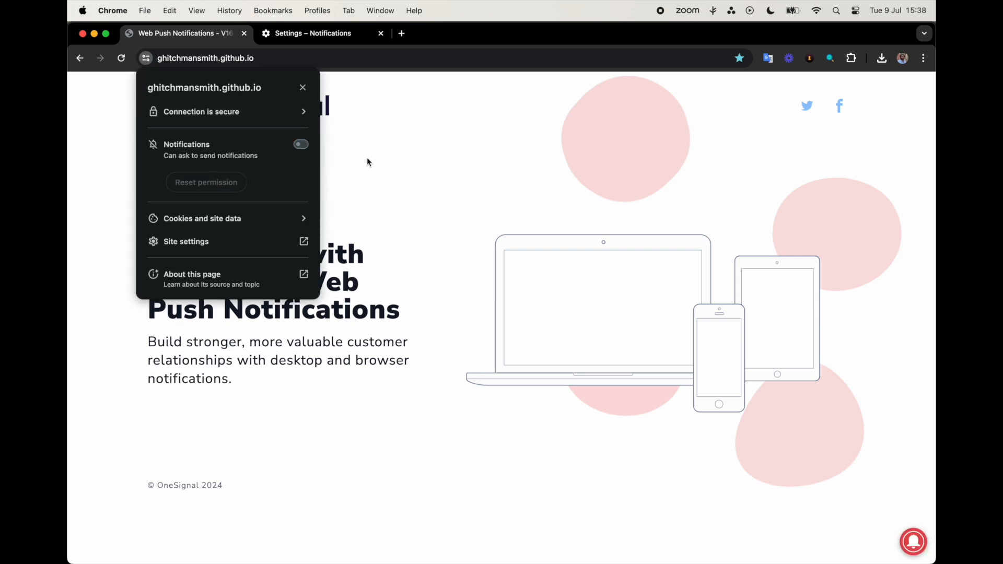
pyautogui.click(300, 144)
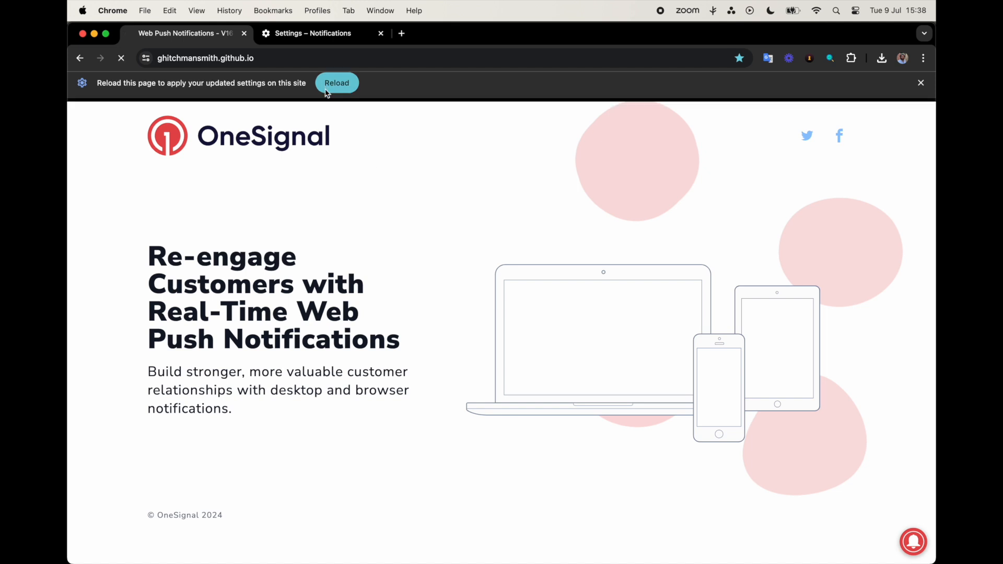
pyautogui.click(337, 82)
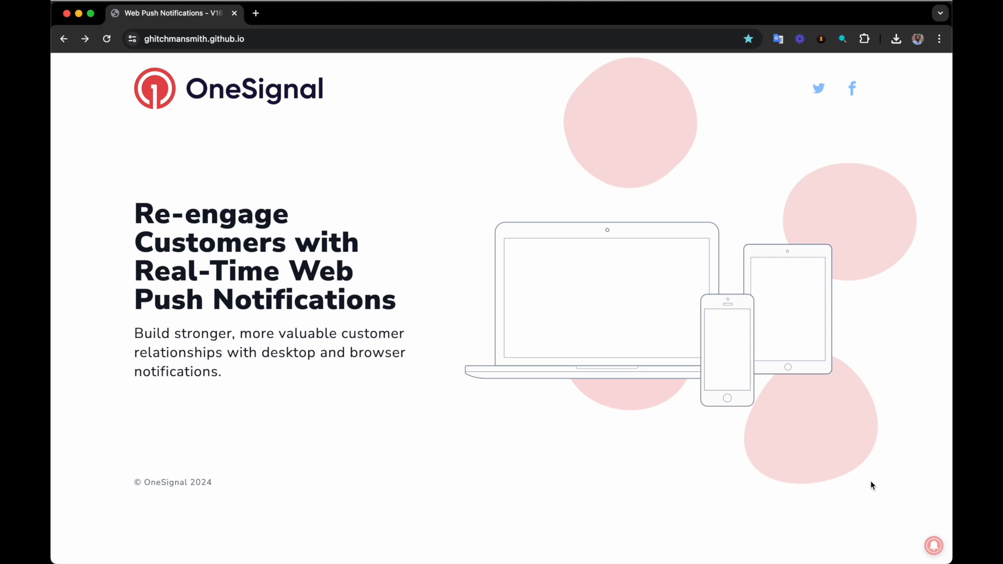
# Step: Check the current push subscription ID in the DevTools console and subscribe via the OneSignal bell
pyautogui.press('F12')
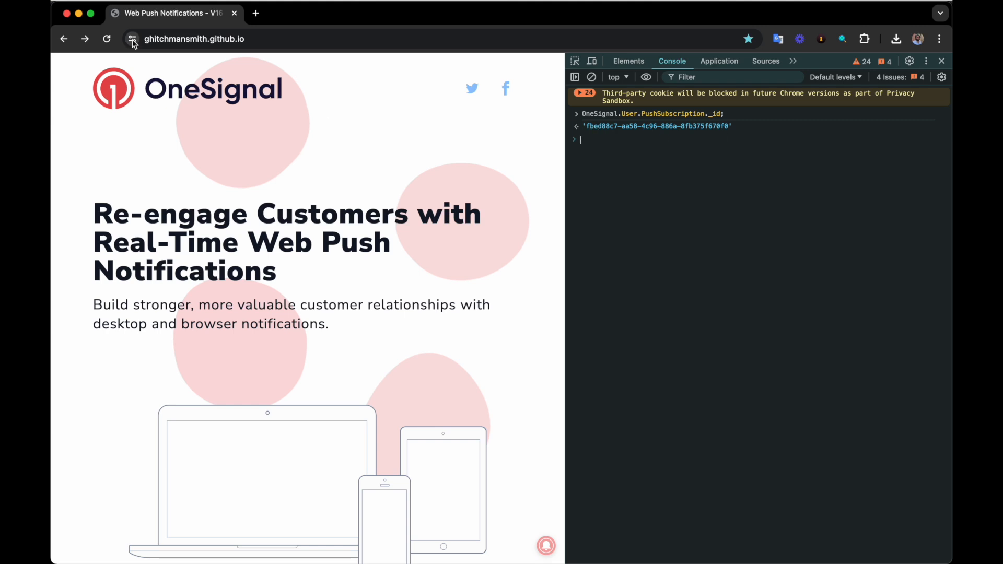
pyautogui.click(133, 39)
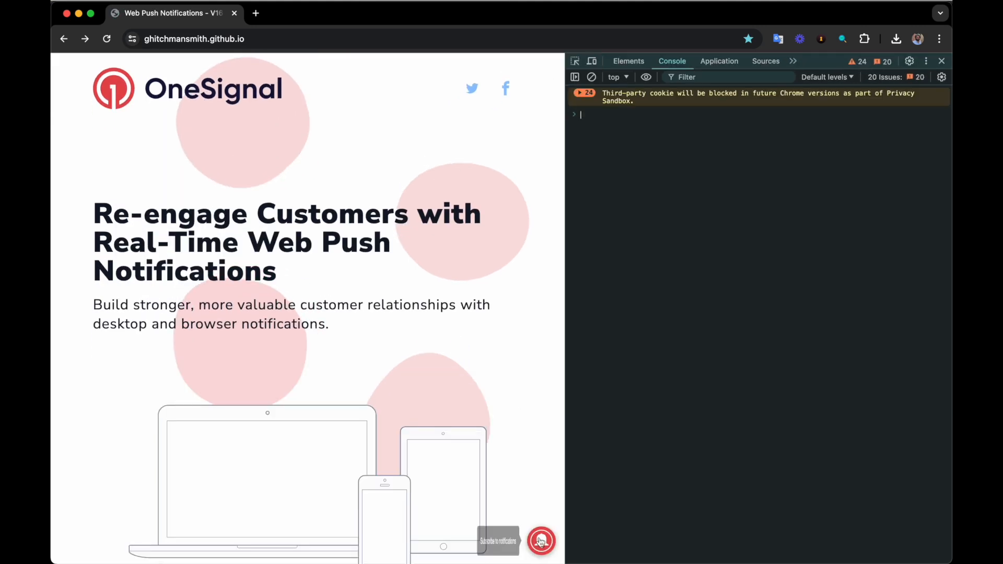
pyautogui.click(541, 540)
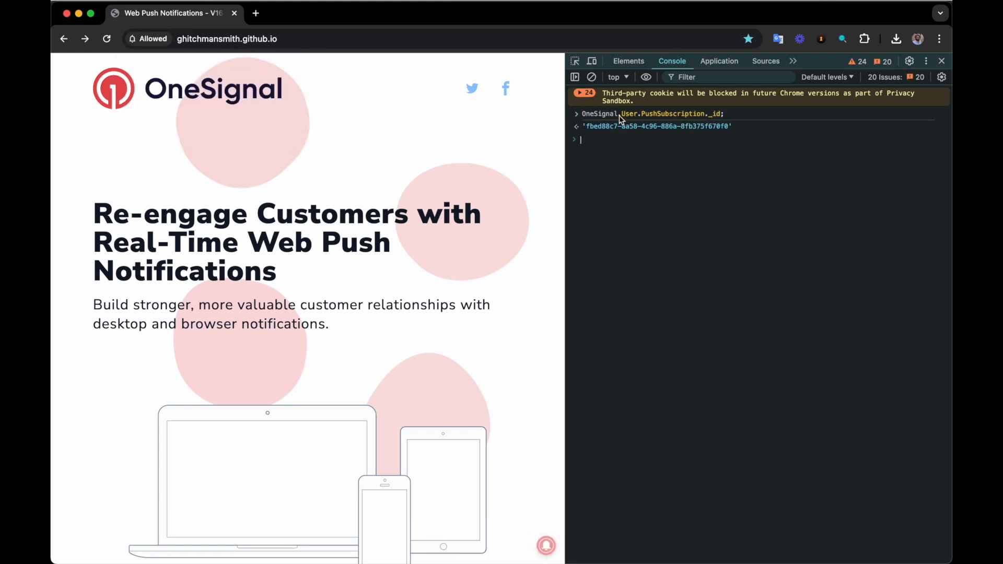
# Step: Close and reopen DevTools so the console shows the new subscription ID
pyautogui.click(941, 61)
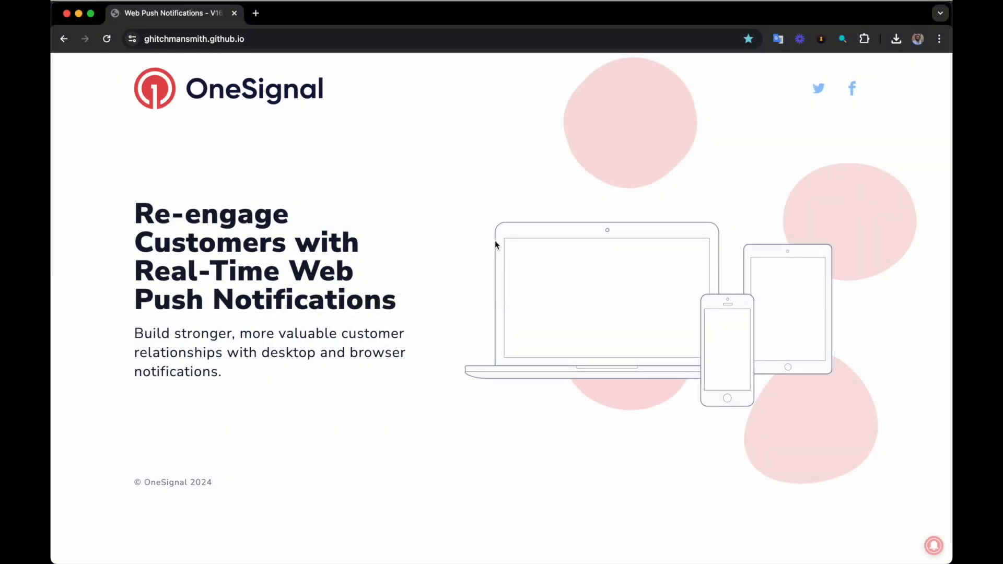
pyautogui.click(933, 545)
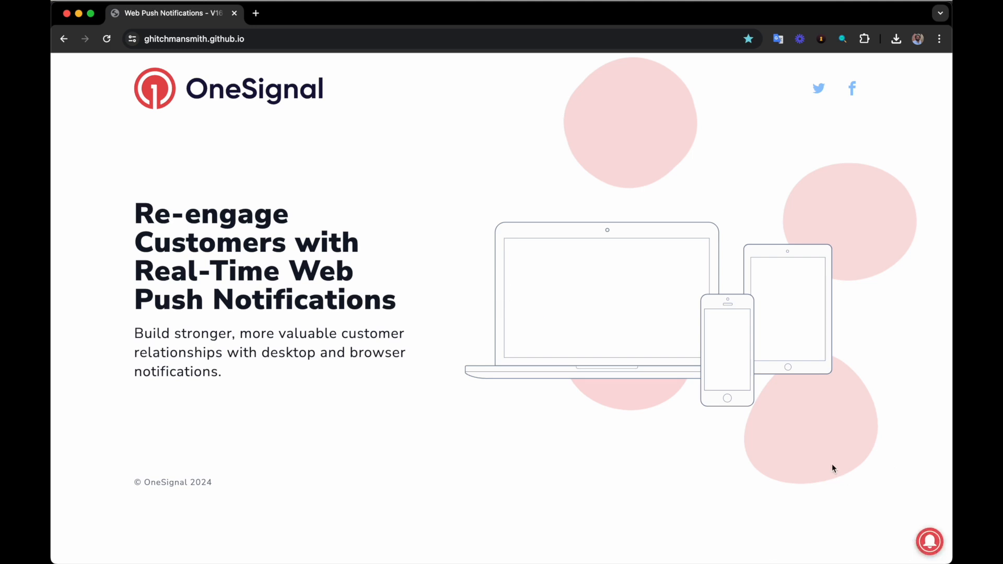
pyautogui.press('F12')
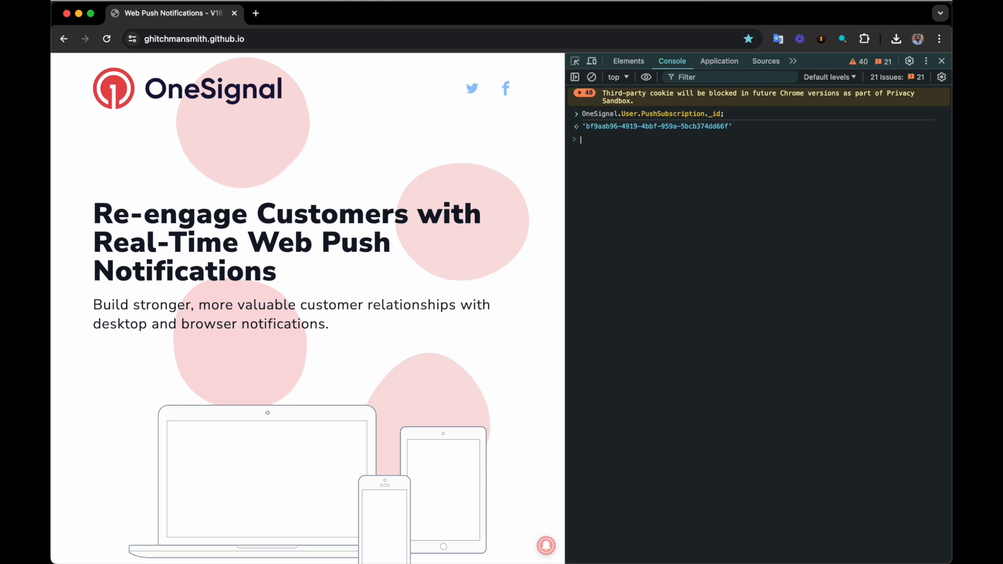
pyautogui.moveTo(630, 132)
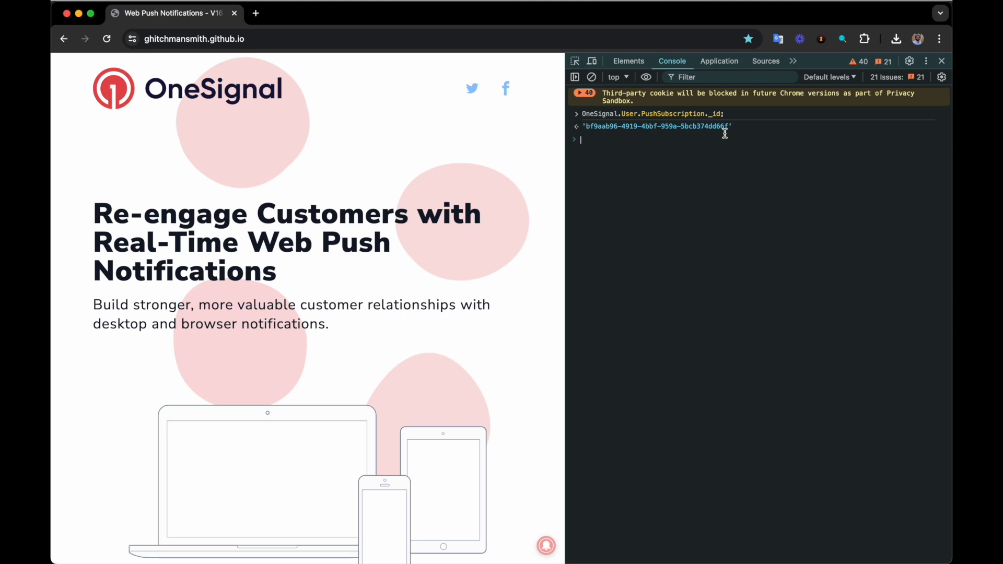
# Step: Clear the demo site's stored data from Application > Storage and run OneSignal.User.PushSubscription._id in the console
pyautogui.click(719, 61)
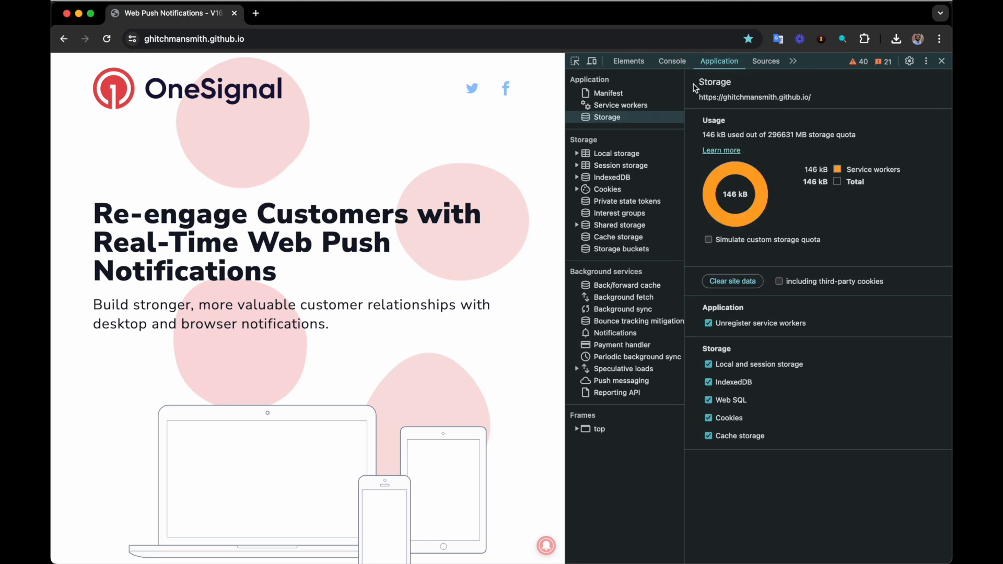
pyautogui.click(731, 281)
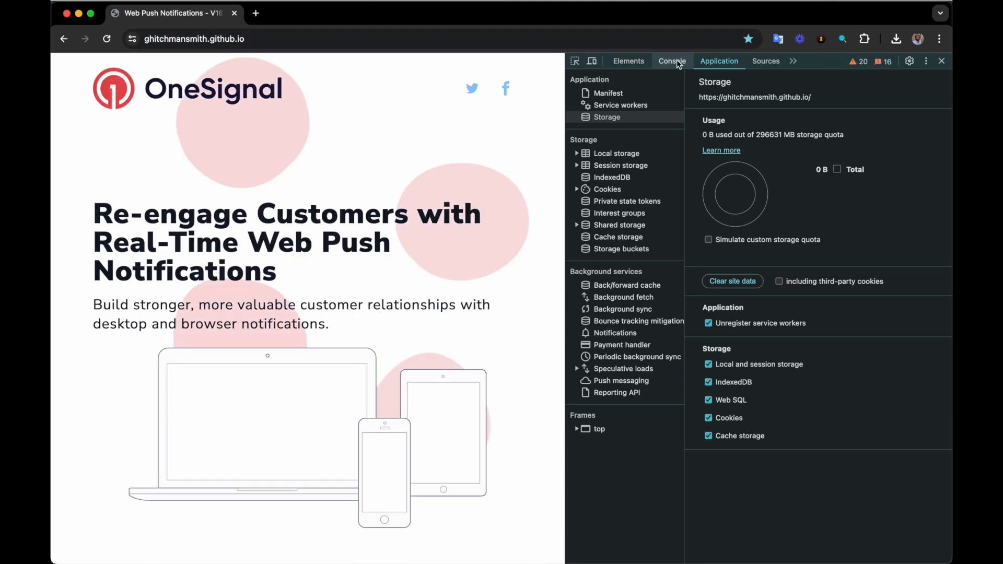
pyautogui.click(672, 60)
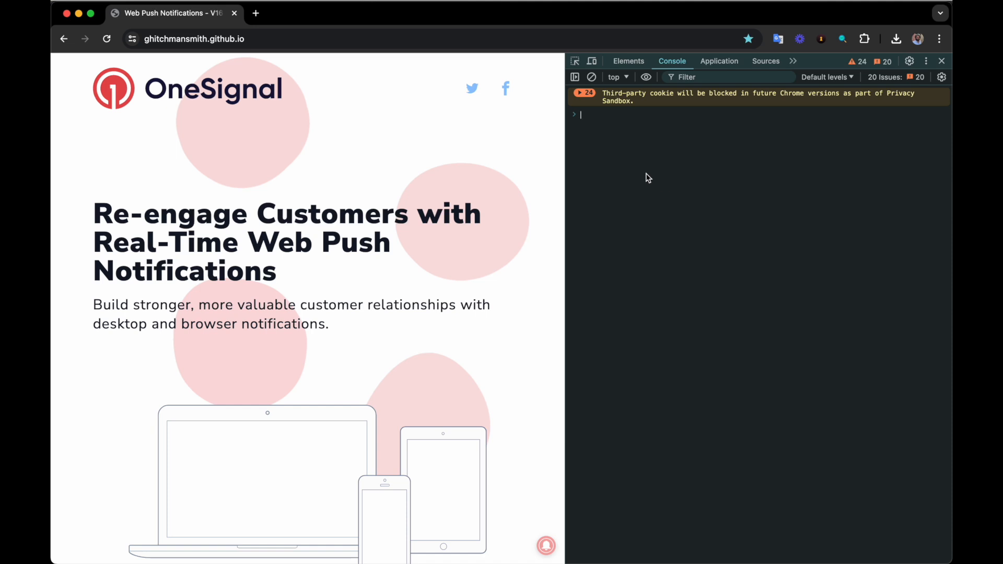
pyautogui.write('OneSignal.User.PushSubscription._id;')
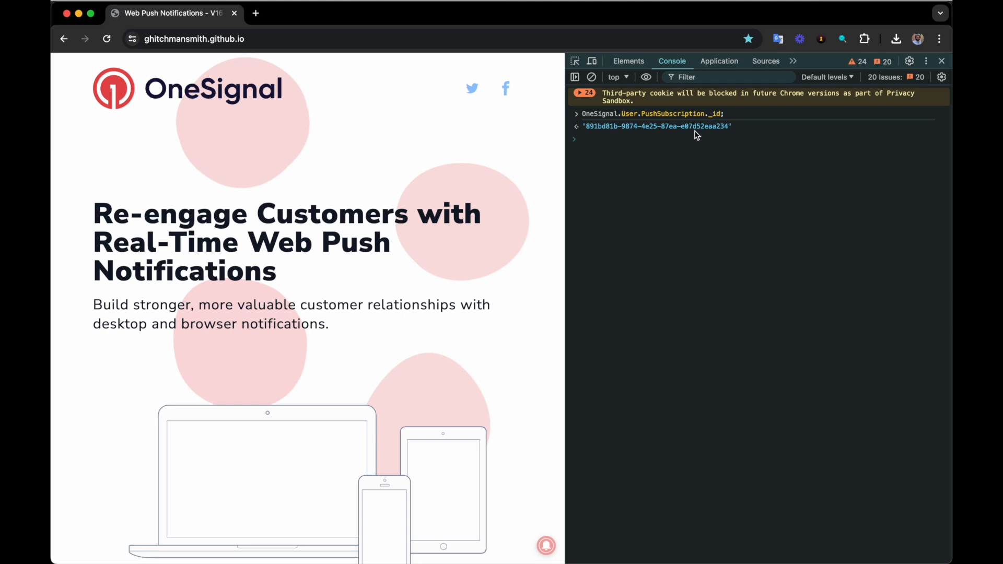
# Step: Resubscribe via the bell and run OneSignal.User.PushSubscription._id again to show the fresh ID
pyautogui.click(544, 545)
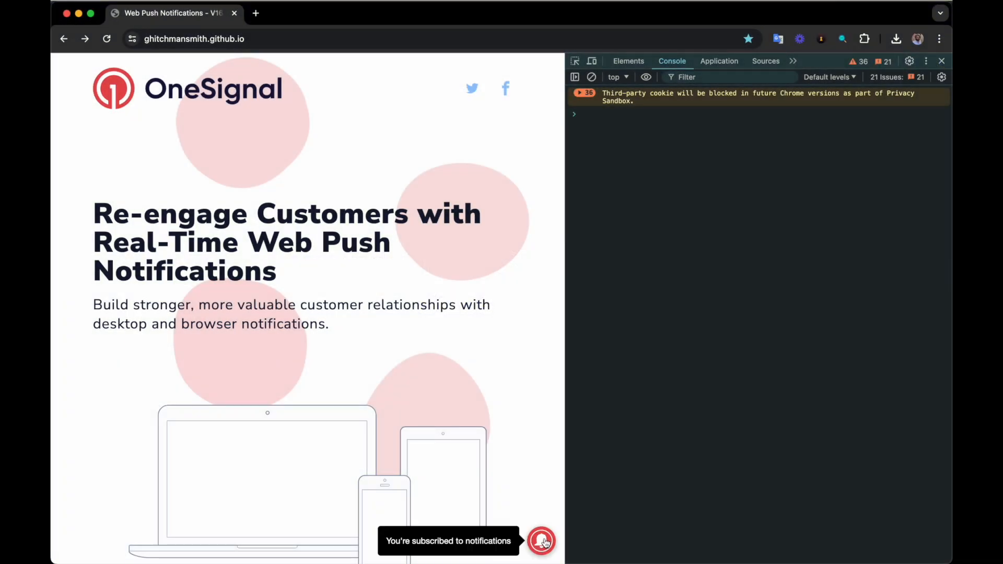
pyautogui.write('OneSignal.User.PushSubscription._id;')
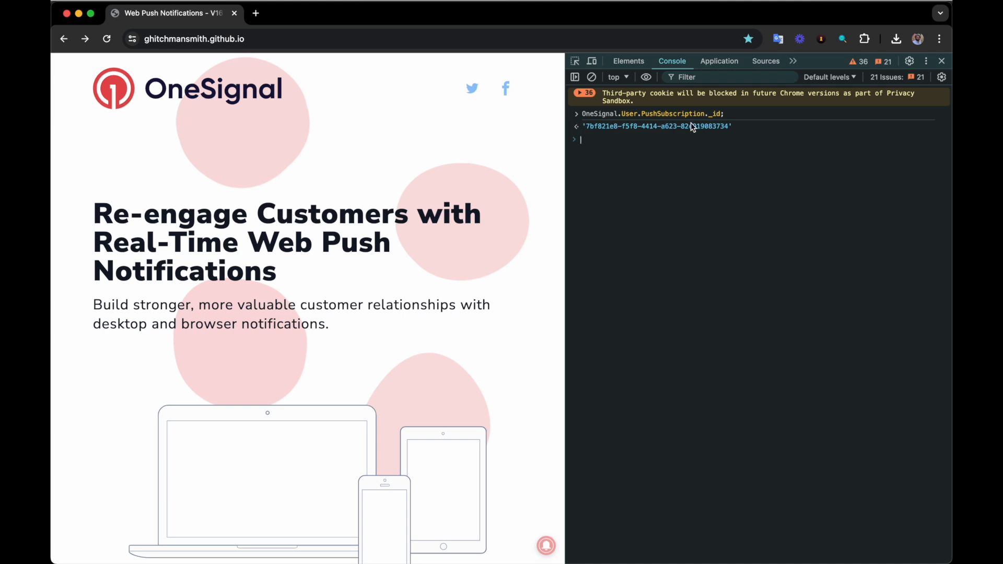
pyautogui.moveTo(687, 119)
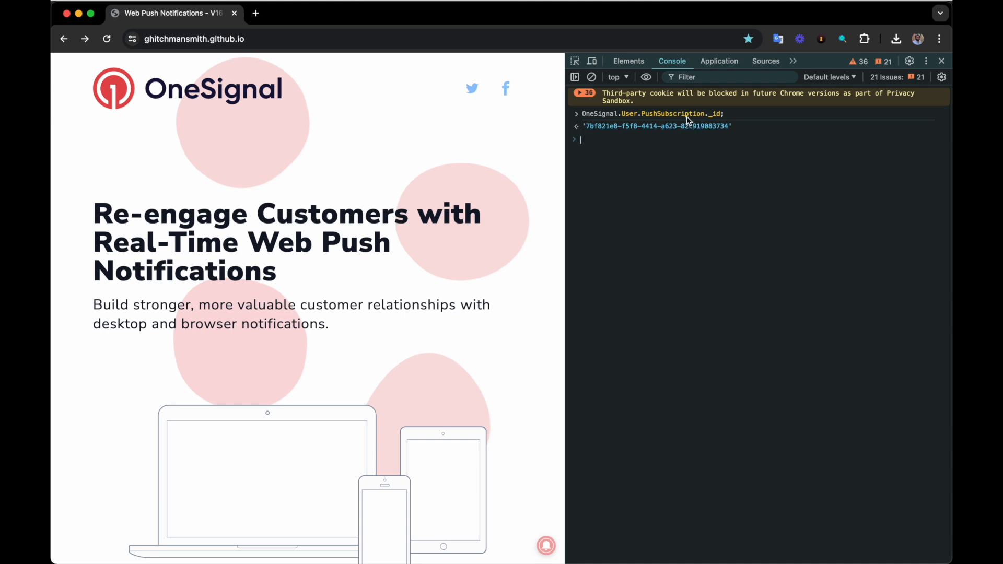
# Step: Clear the demo site's data again from Application > Storage, reload, and return to an empty console
pyautogui.click(719, 61)
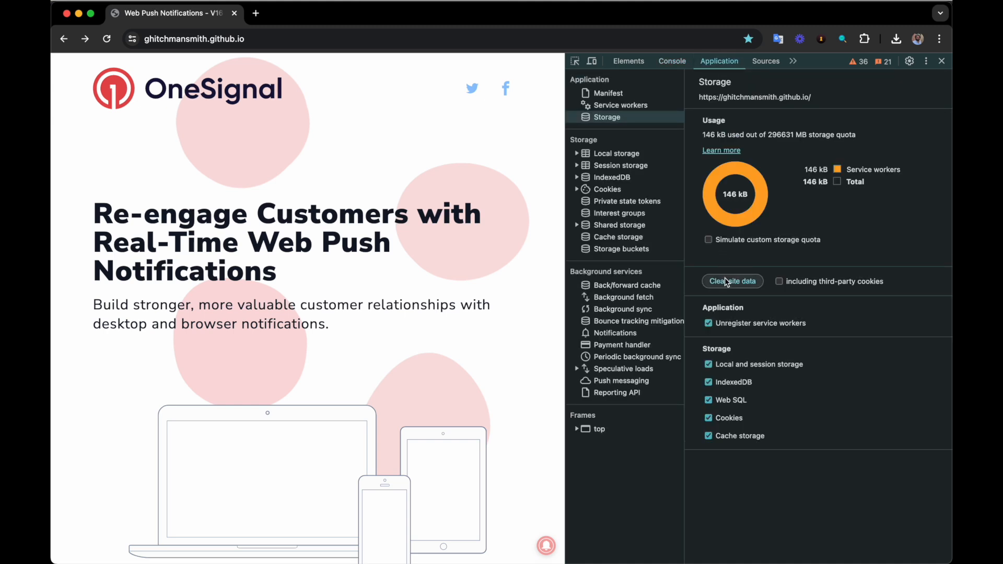
pyautogui.click(731, 281)
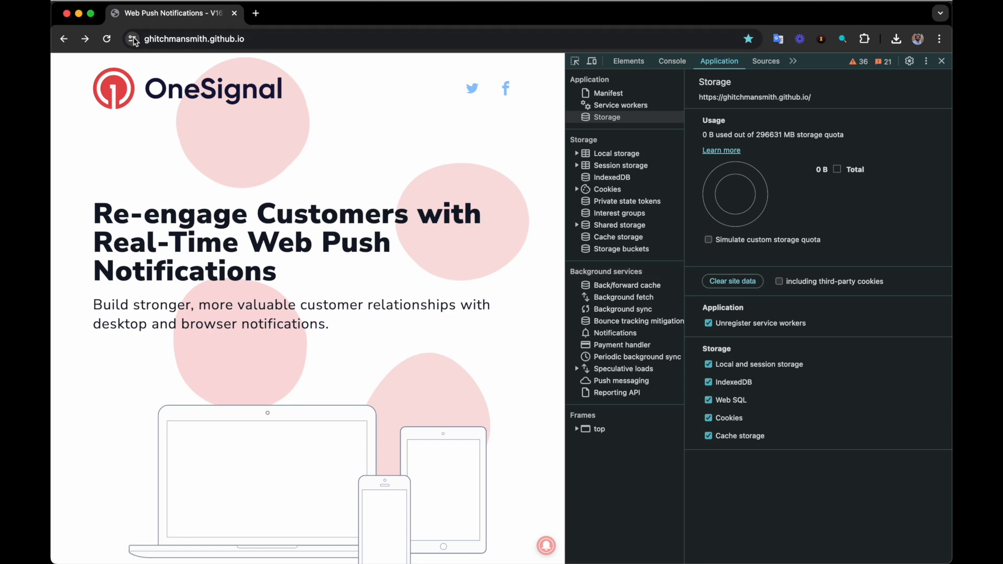
pyautogui.click(131, 38)
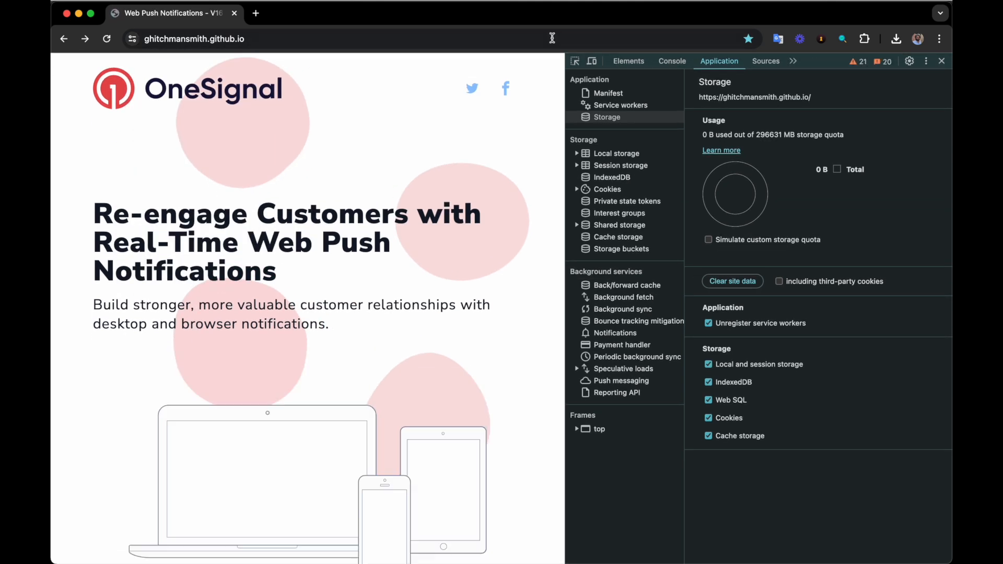
pyautogui.click(672, 60)
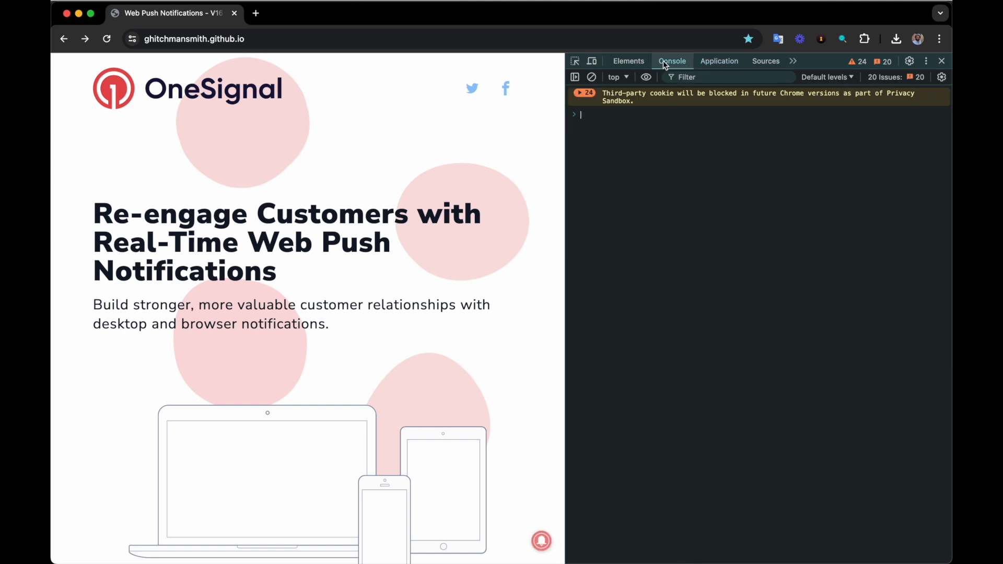
pyautogui.click(541, 540)
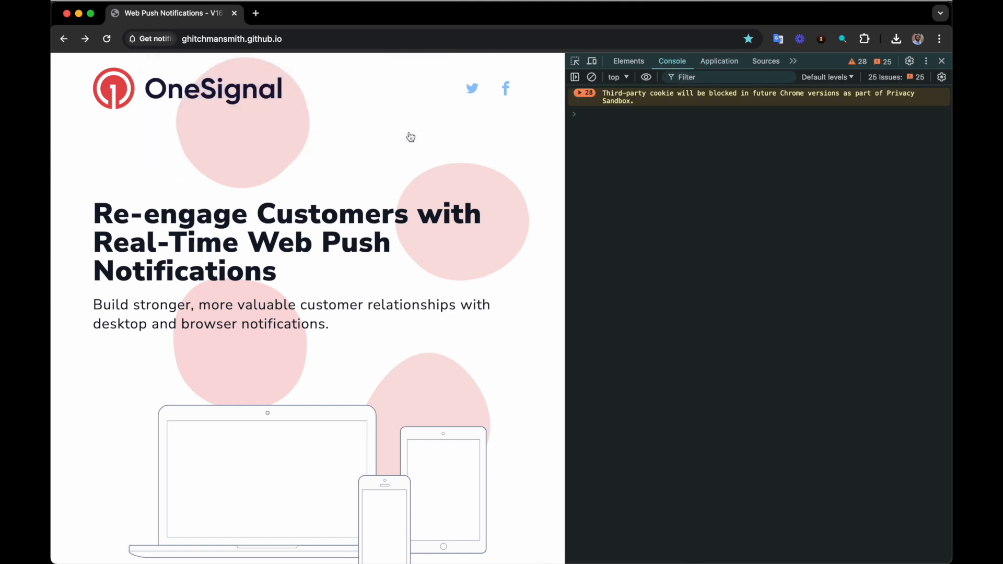